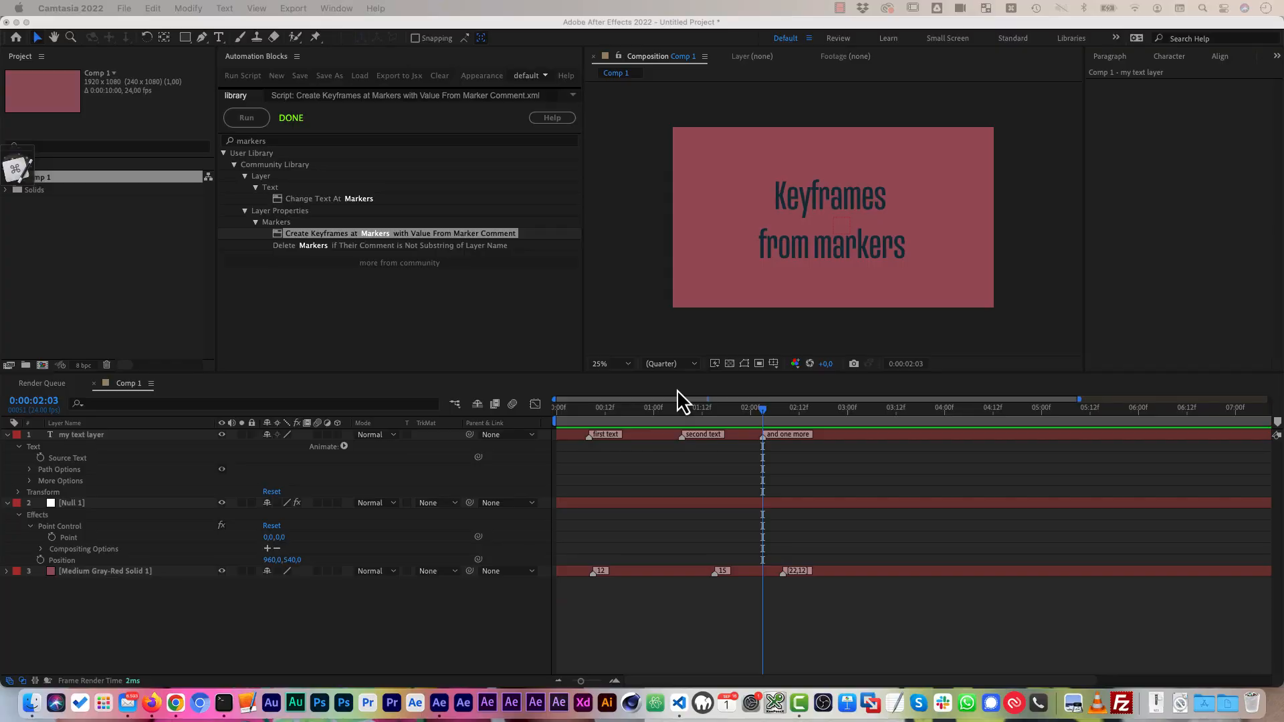
mouse_move(508, 286)
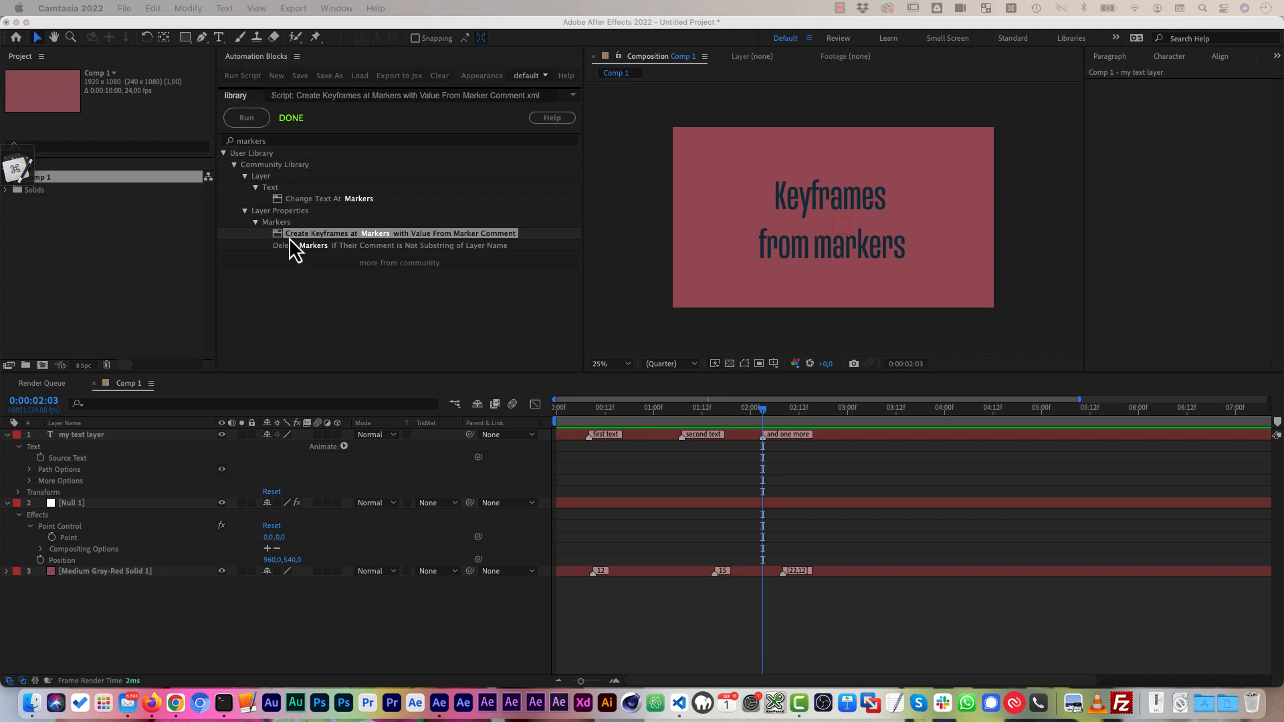
mouse_move(381, 251)
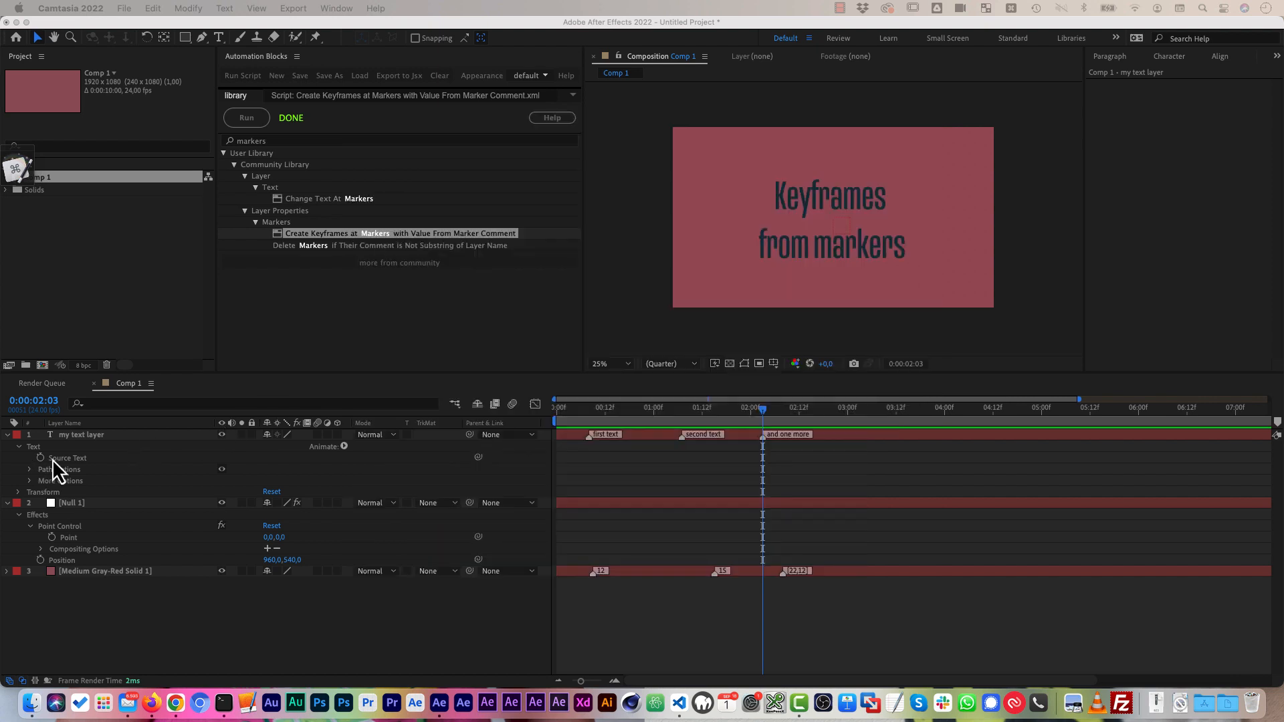
mouse_move(131, 476)
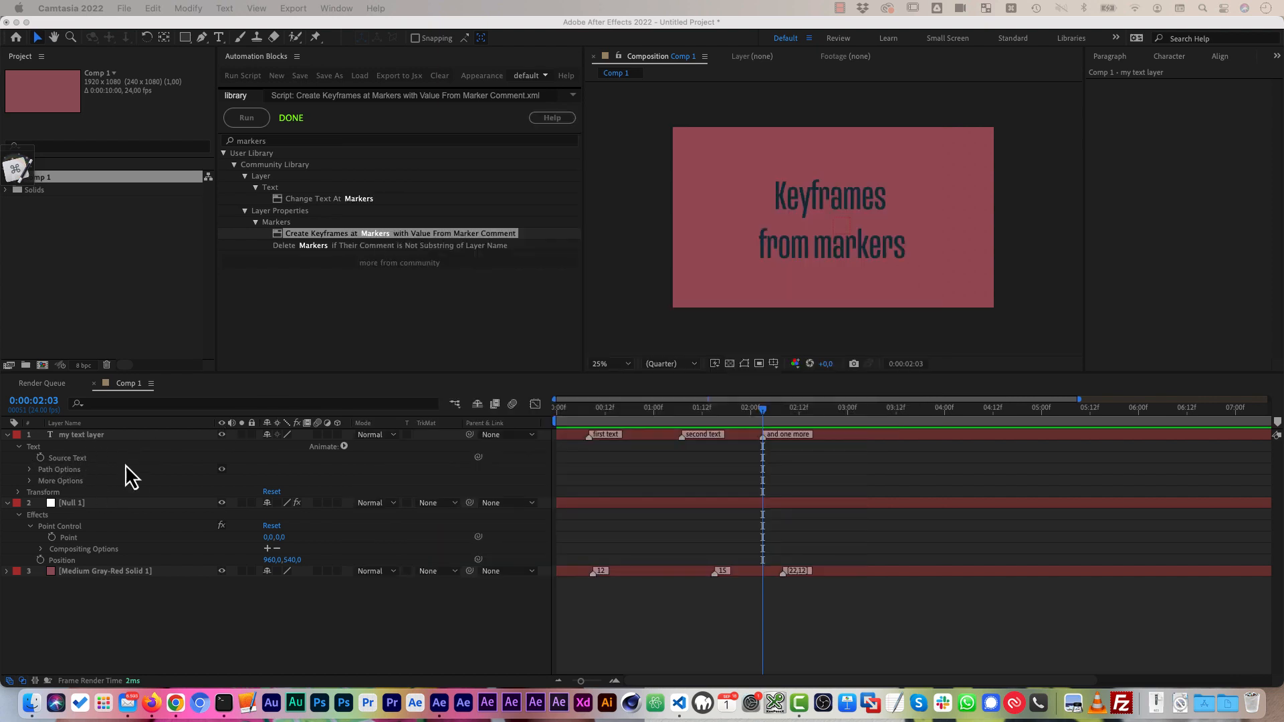
mouse_move(733, 530)
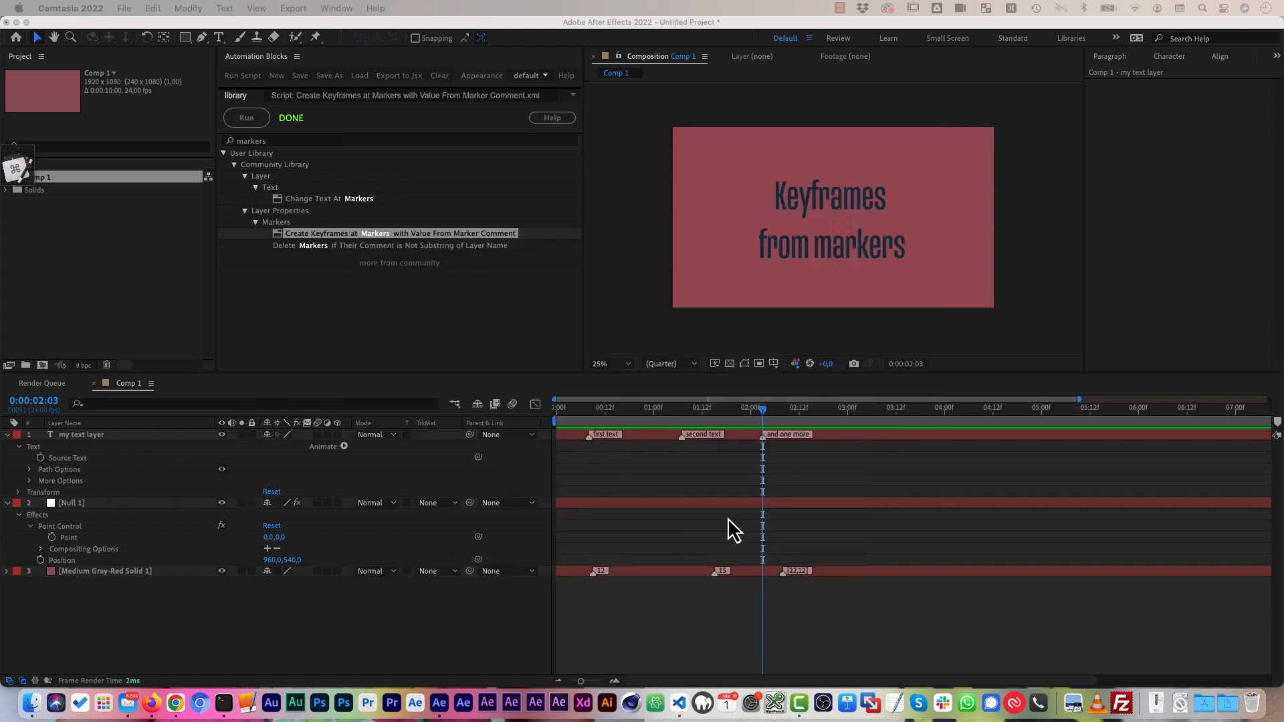
mouse_move(637, 455)
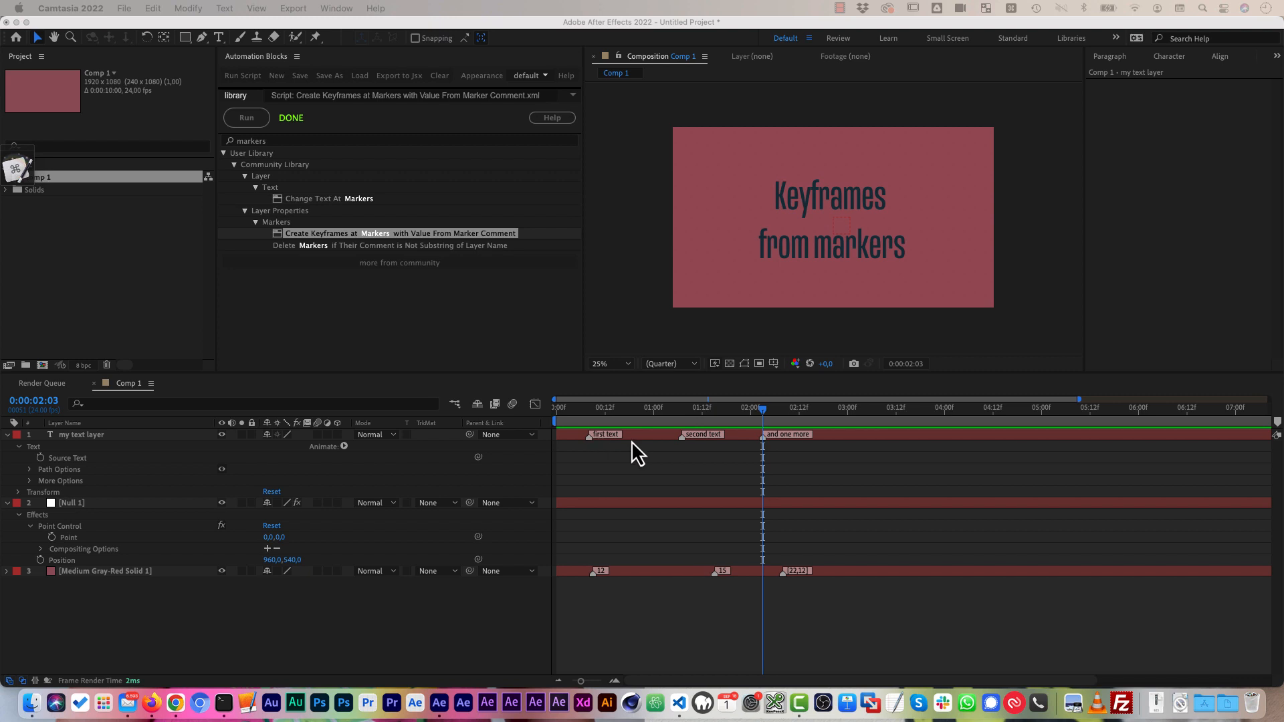
mouse_move(809, 452)
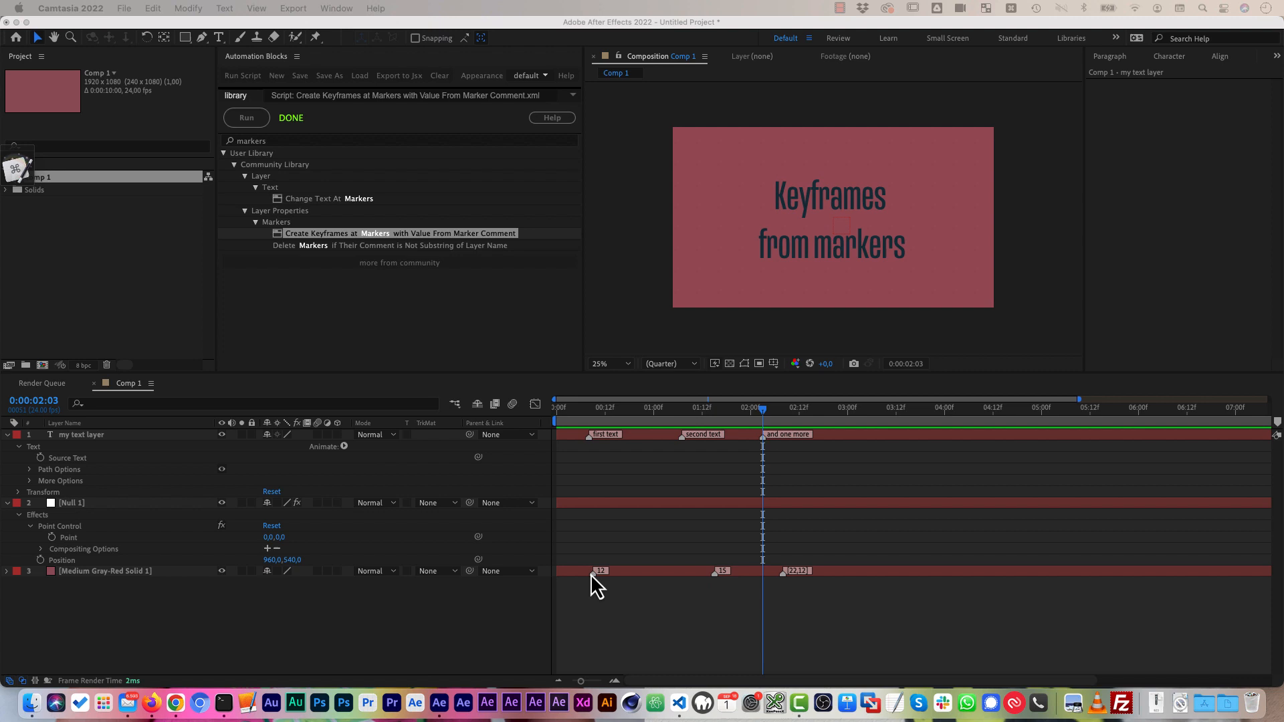
mouse_move(607, 586)
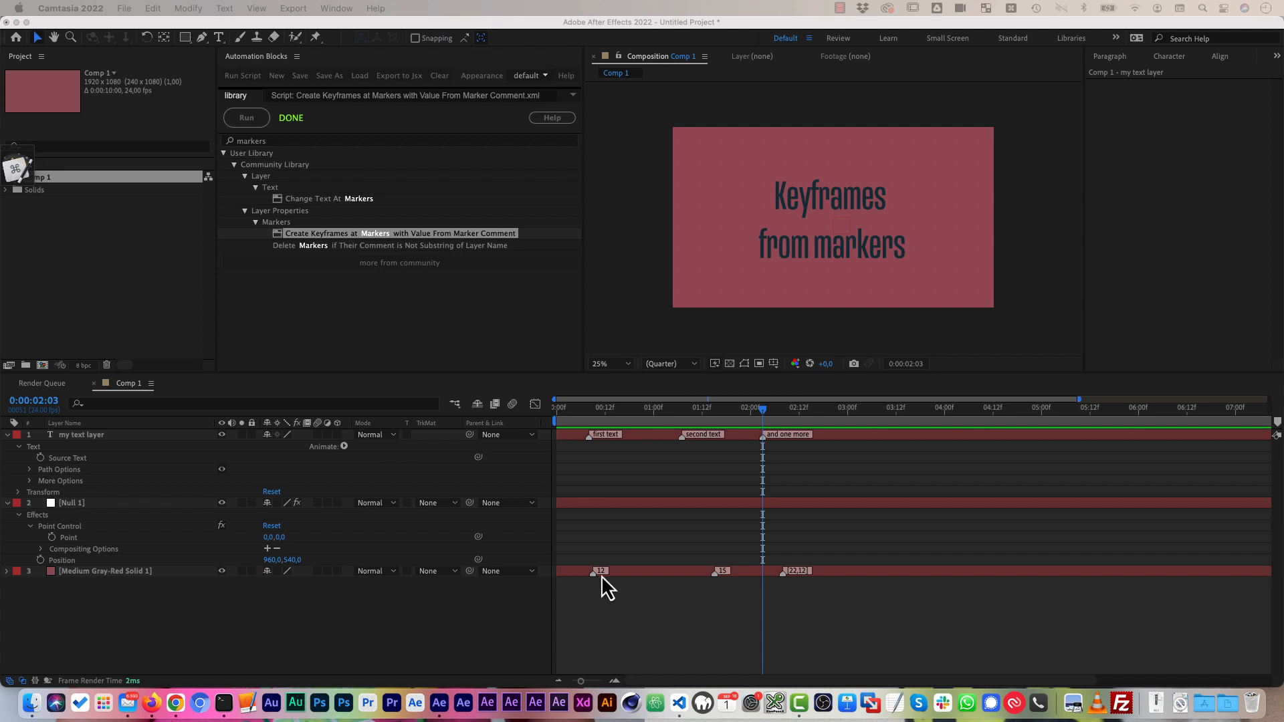
mouse_move(810, 591)
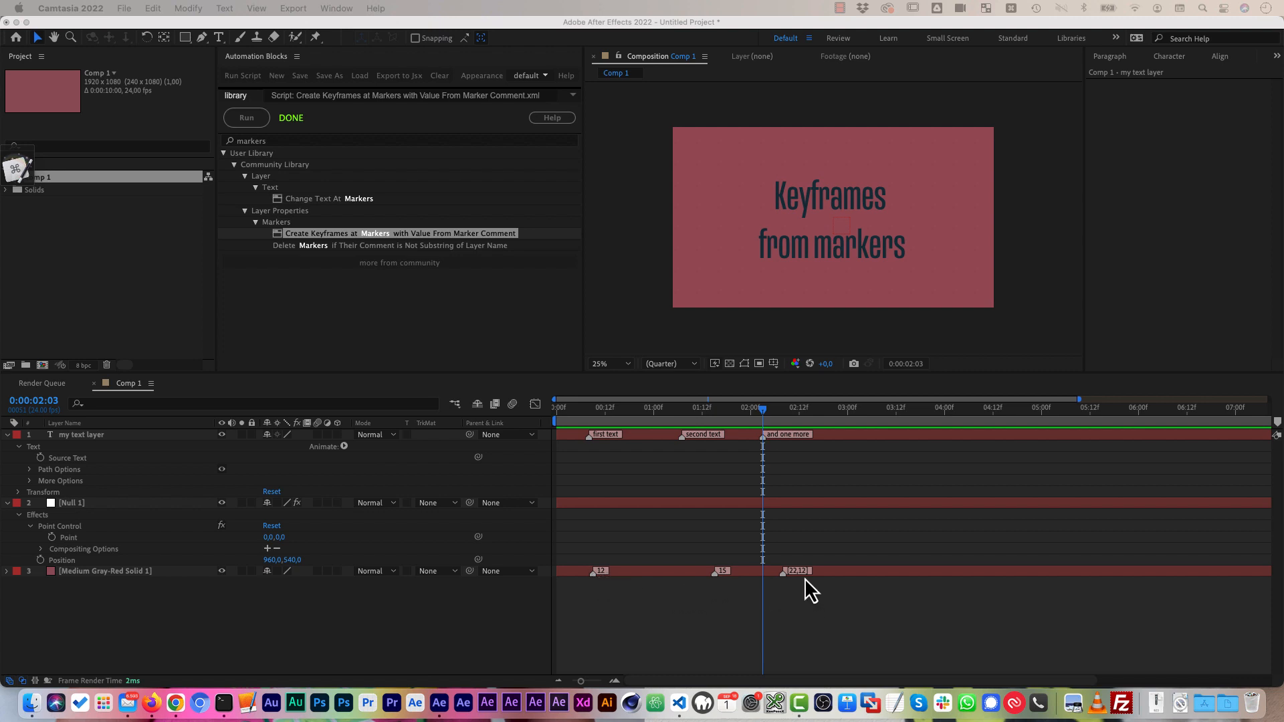
mouse_move(798, 594)
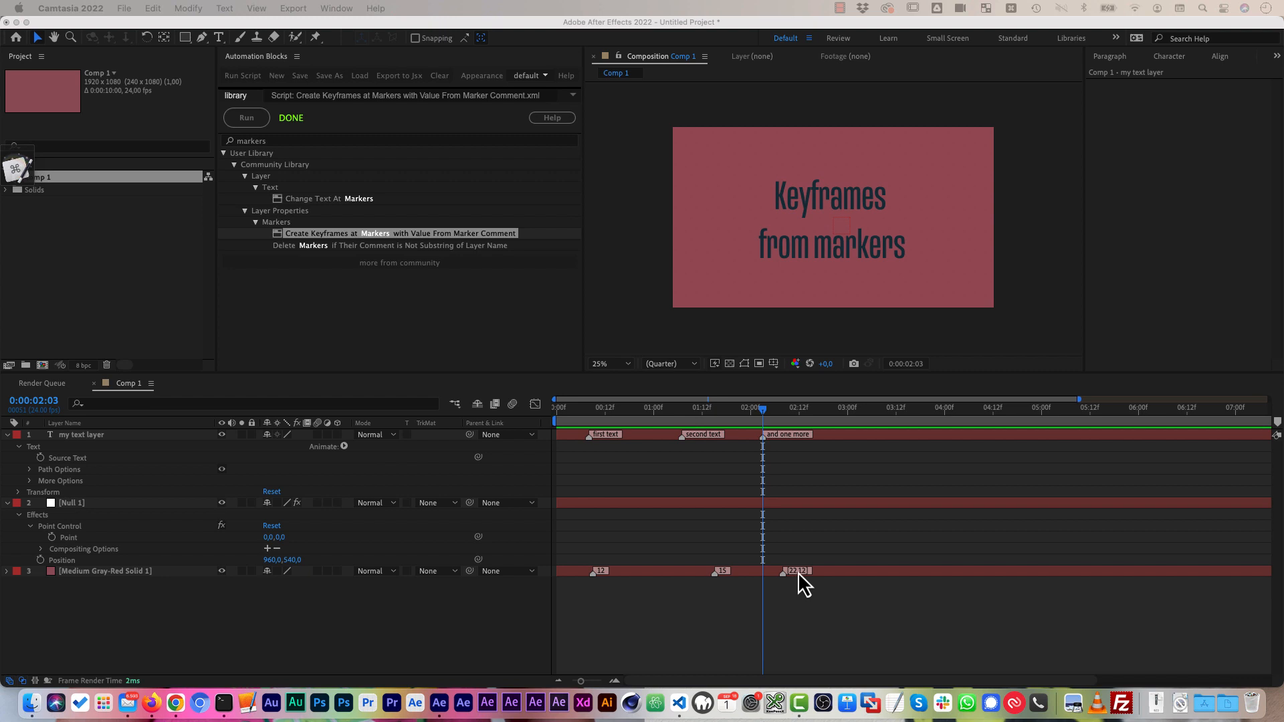
mouse_move(648, 452)
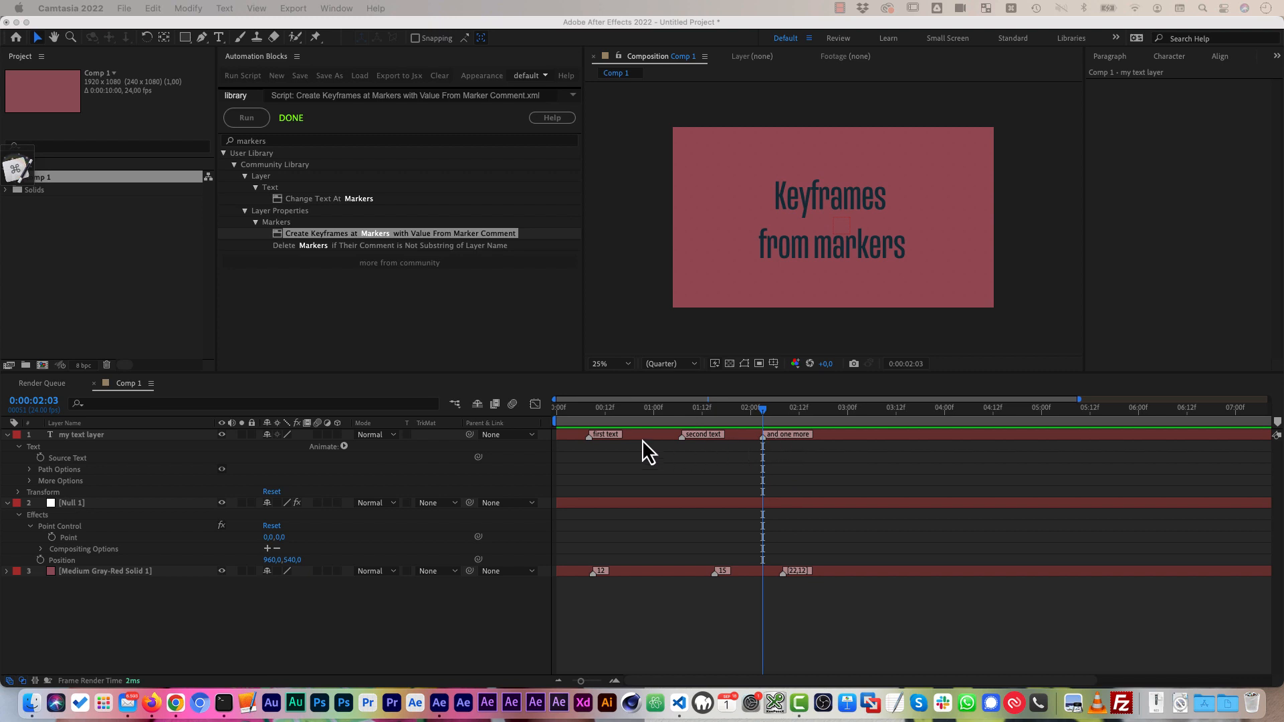
mouse_move(58, 476)
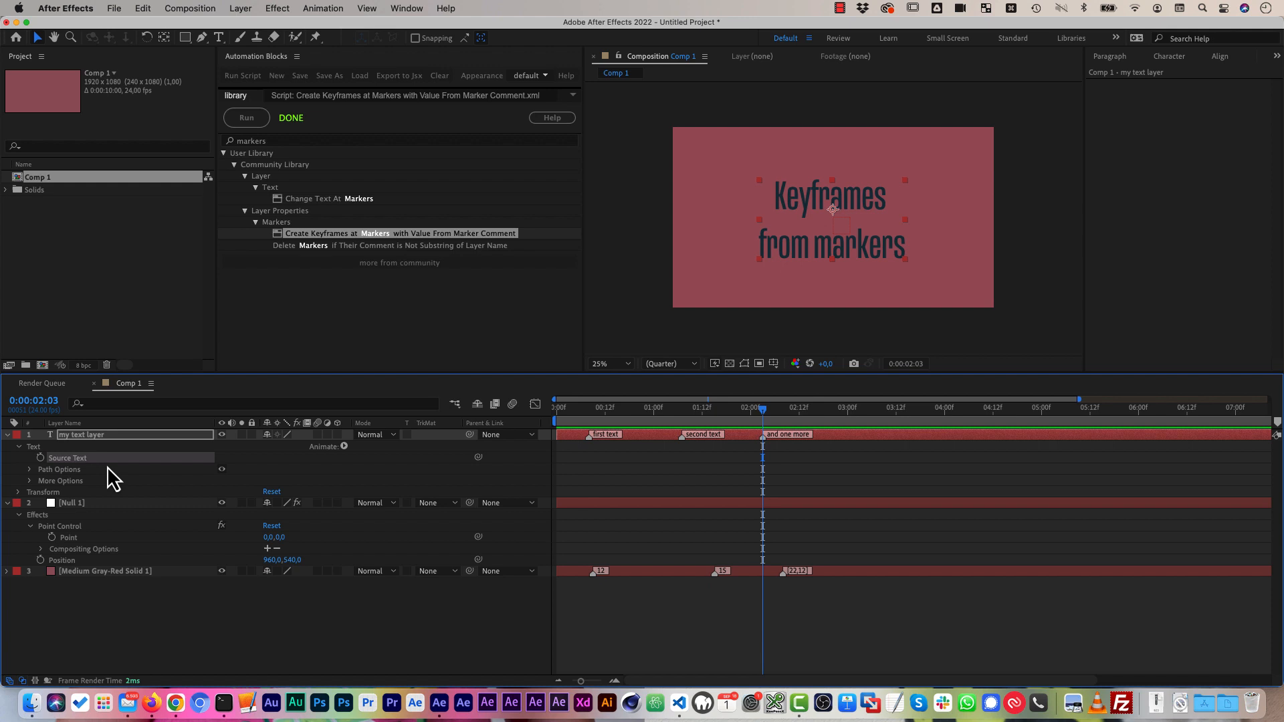
mouse_move(77, 473)
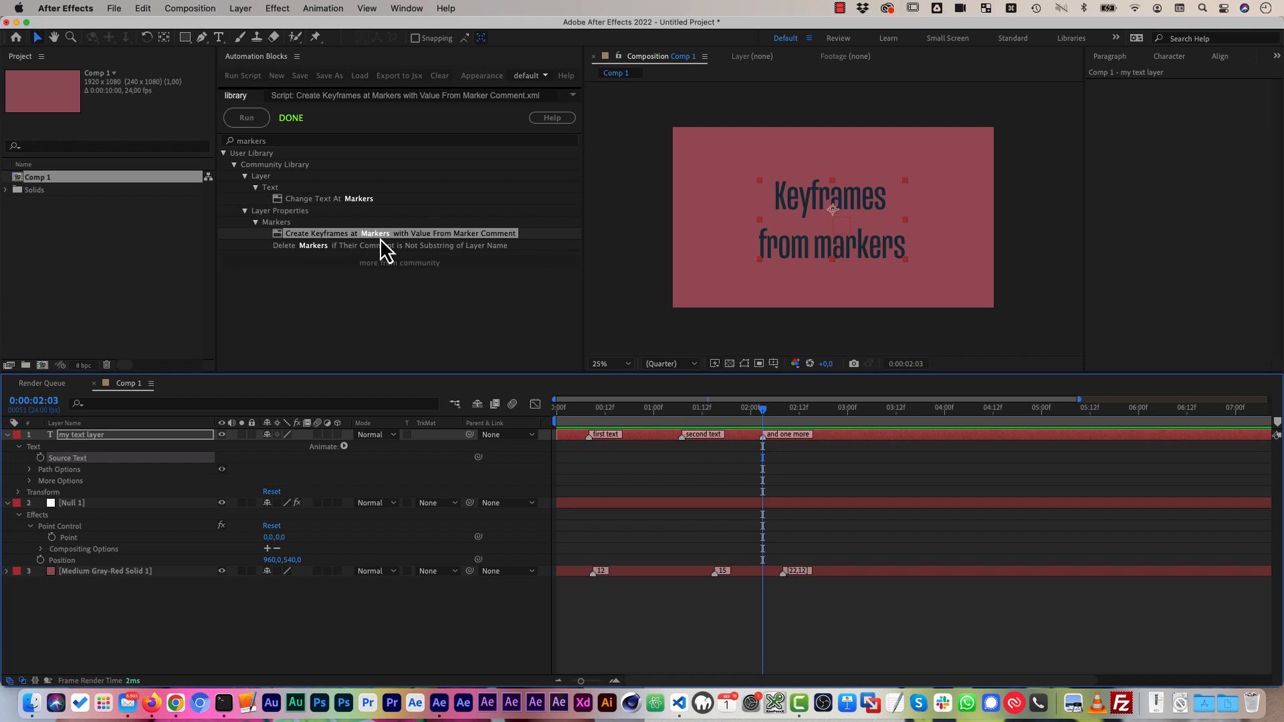
- Run the create-keyframes-at-markers script on Source Text, reading markers from 1.my text layer
click(246, 117)
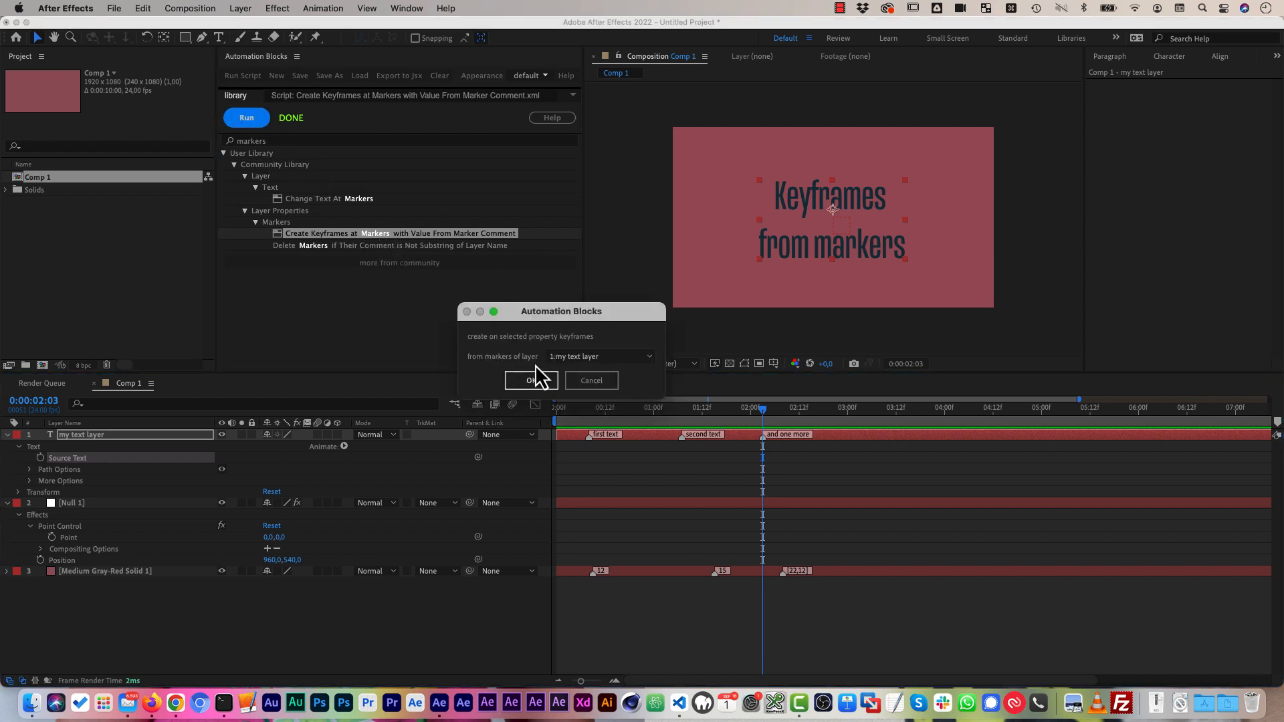
click(600, 356)
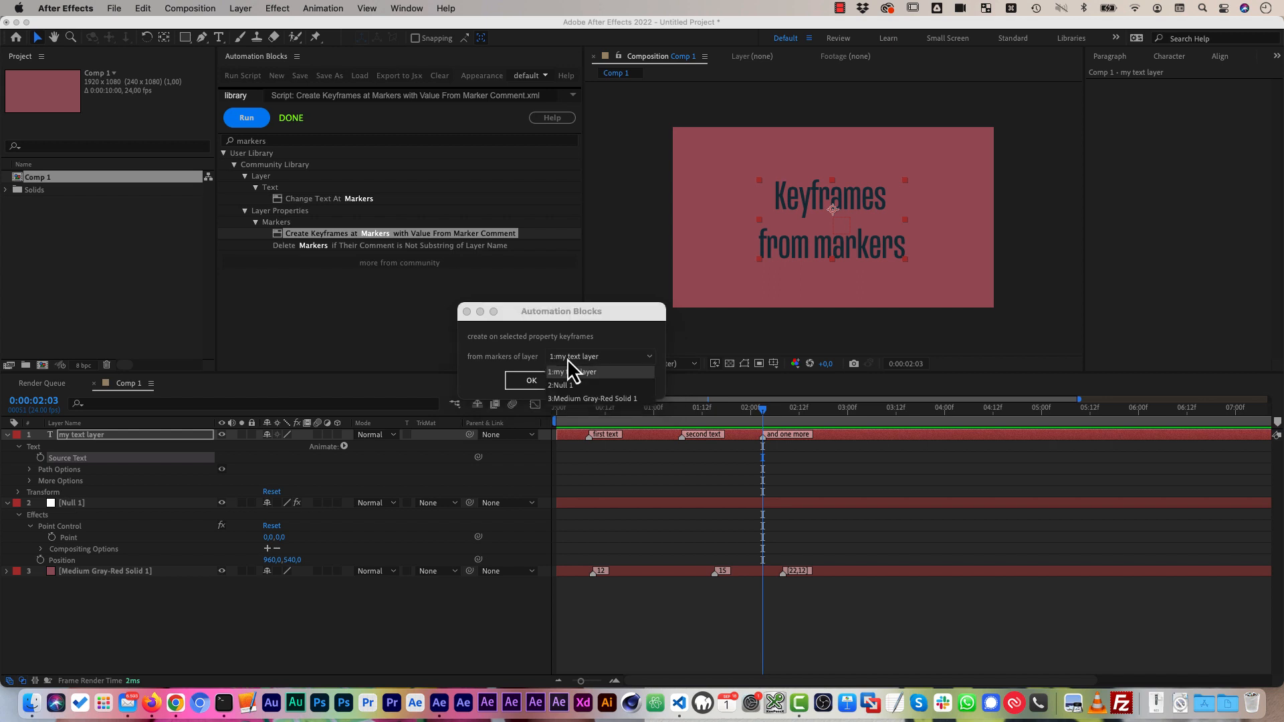
click(573, 372)
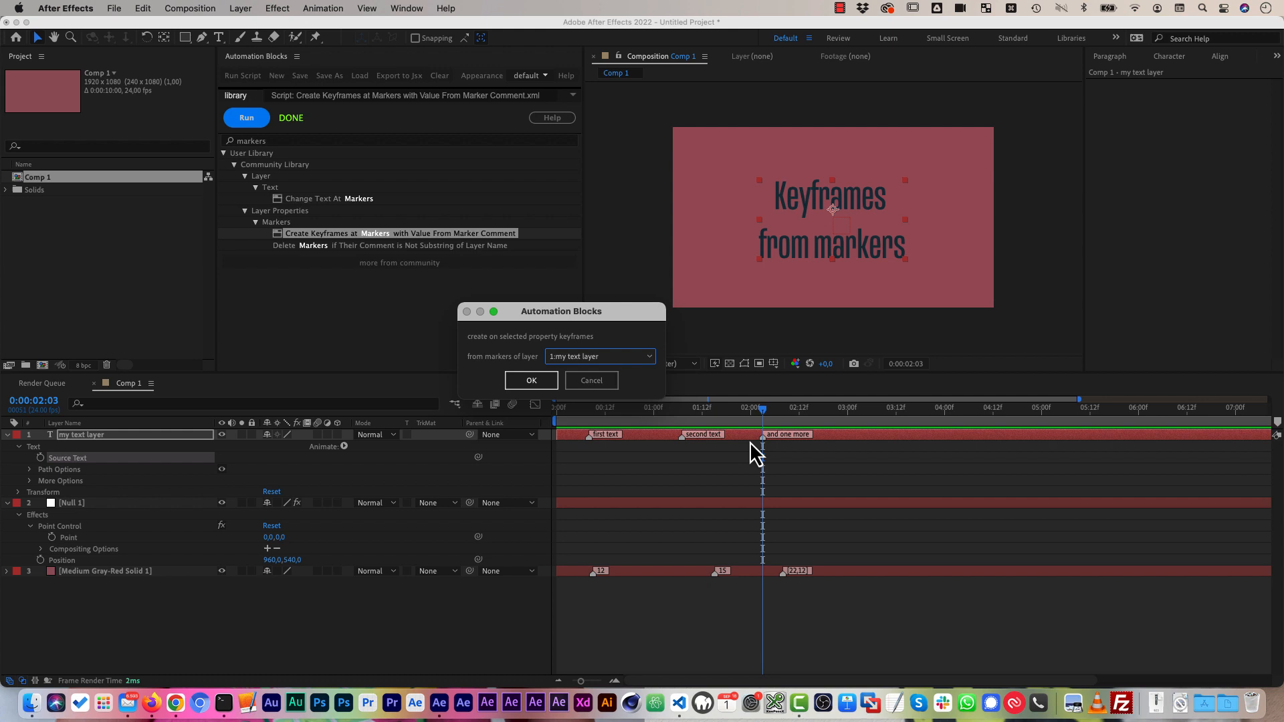
click(533, 379)
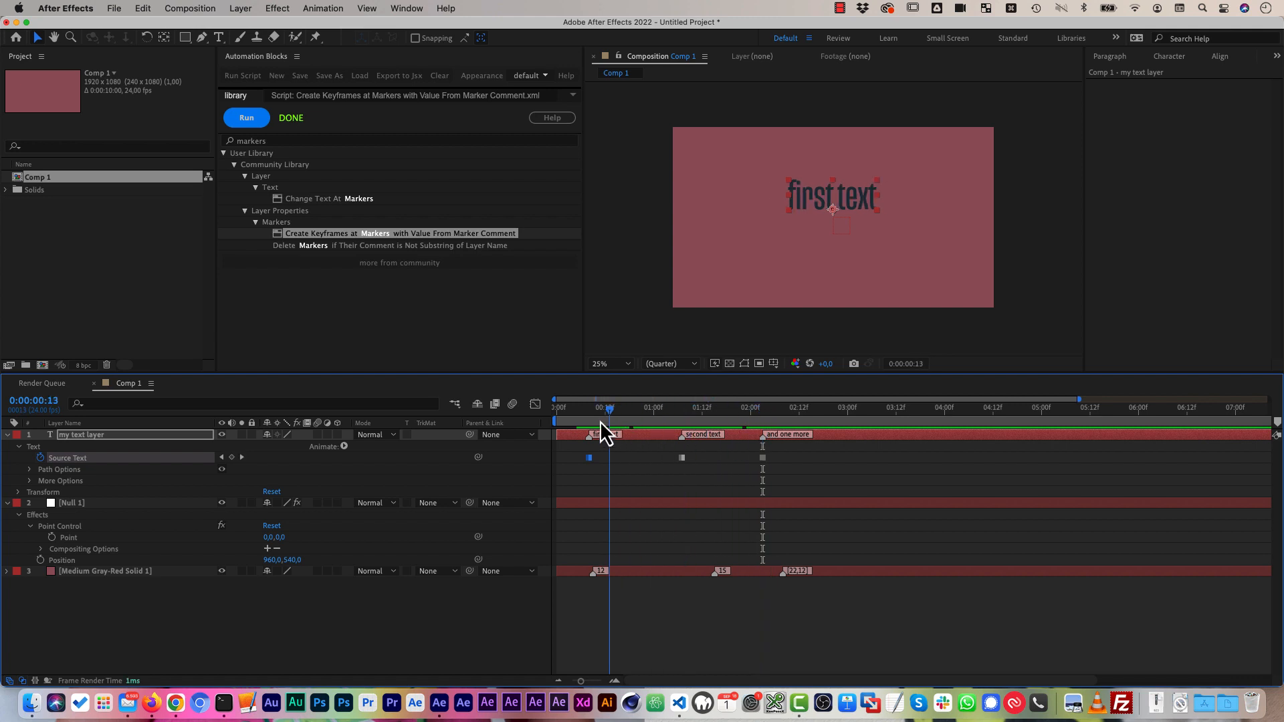
- Scrub the timeline to check the text switches to "and one more" at the third marker
click(803, 412)
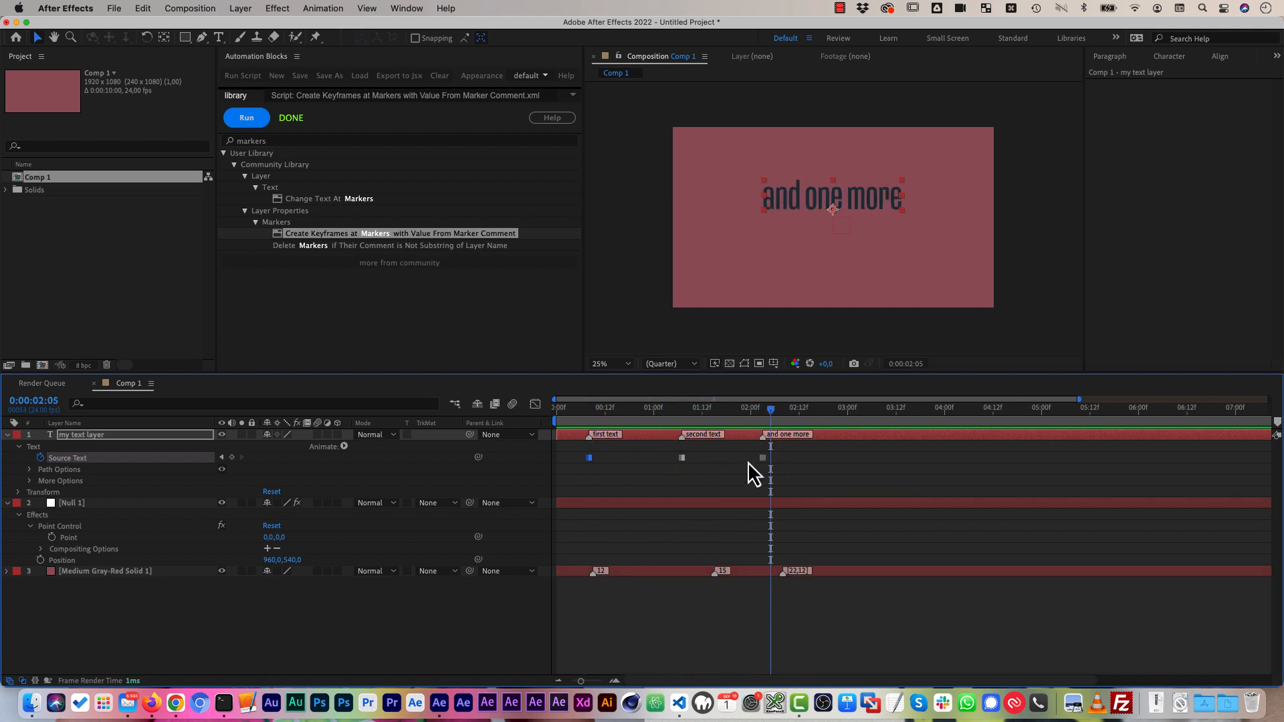
mouse_move(754, 457)
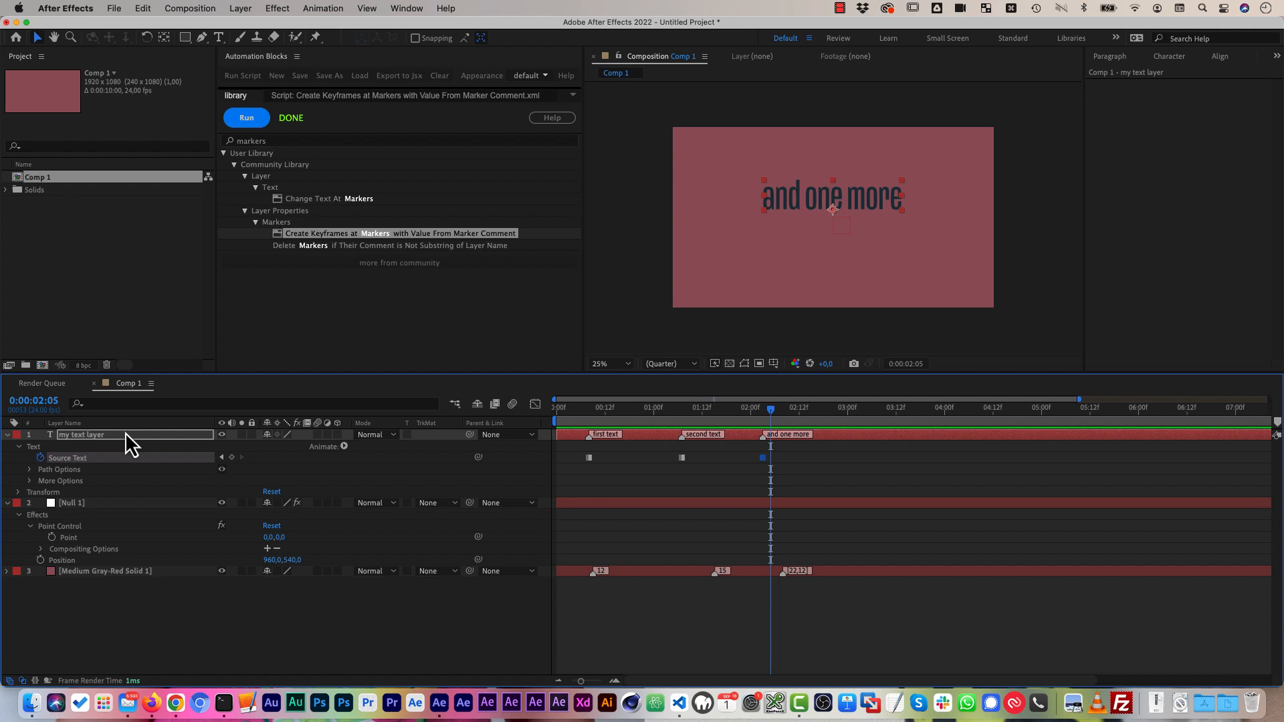
- Rename the text layer to "rename", keeping its three Source Text keyframes
double_click(80, 434)
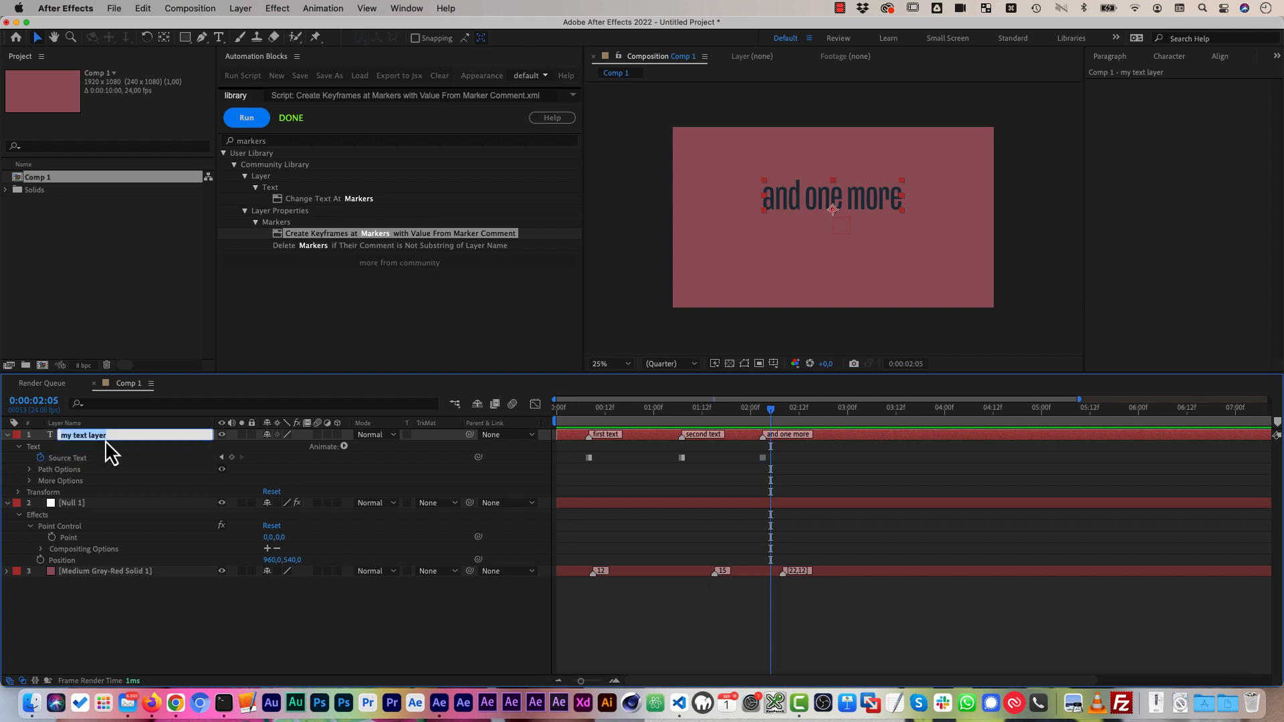
text(rename)
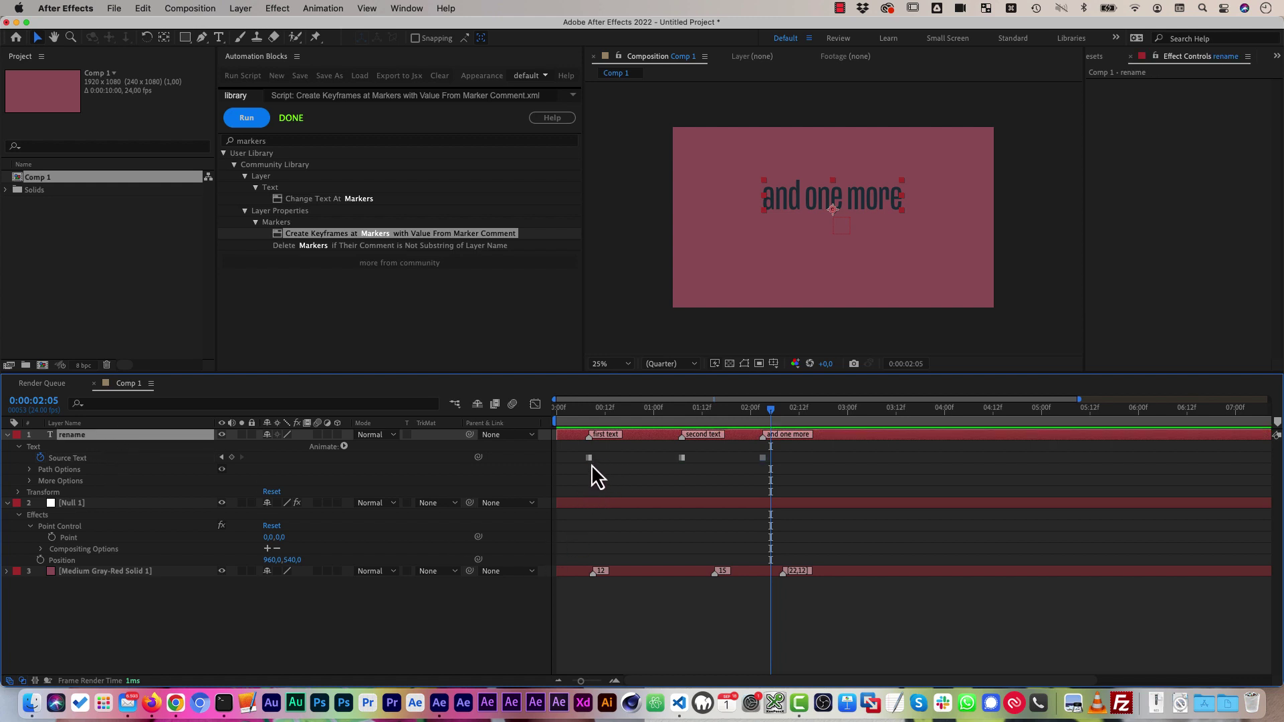
mouse_move(588, 457)
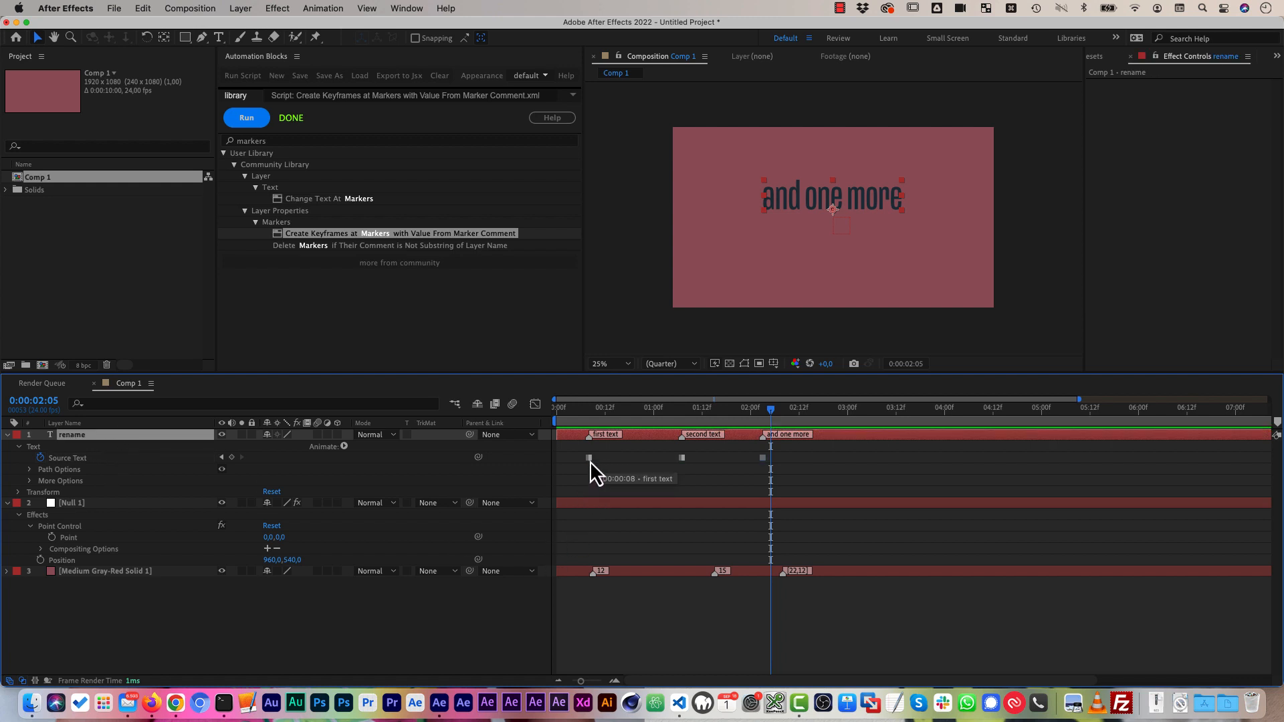
mouse_move(75, 452)
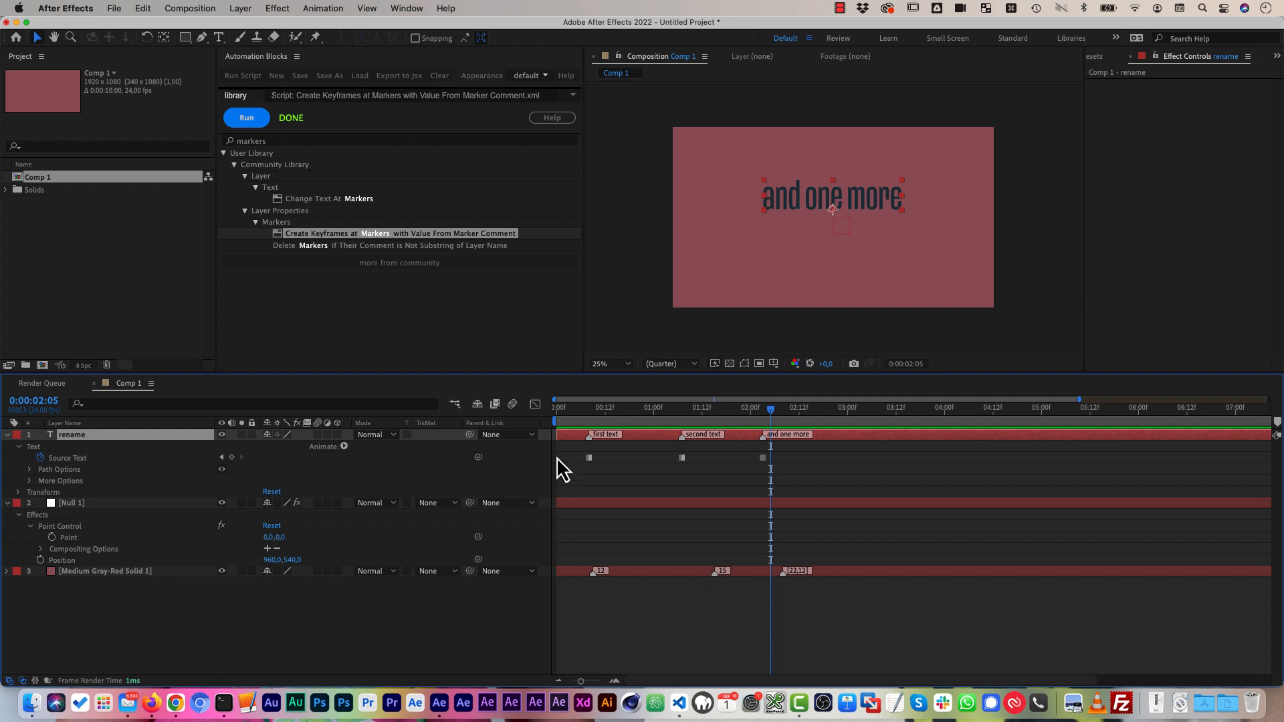
mouse_move(64, 556)
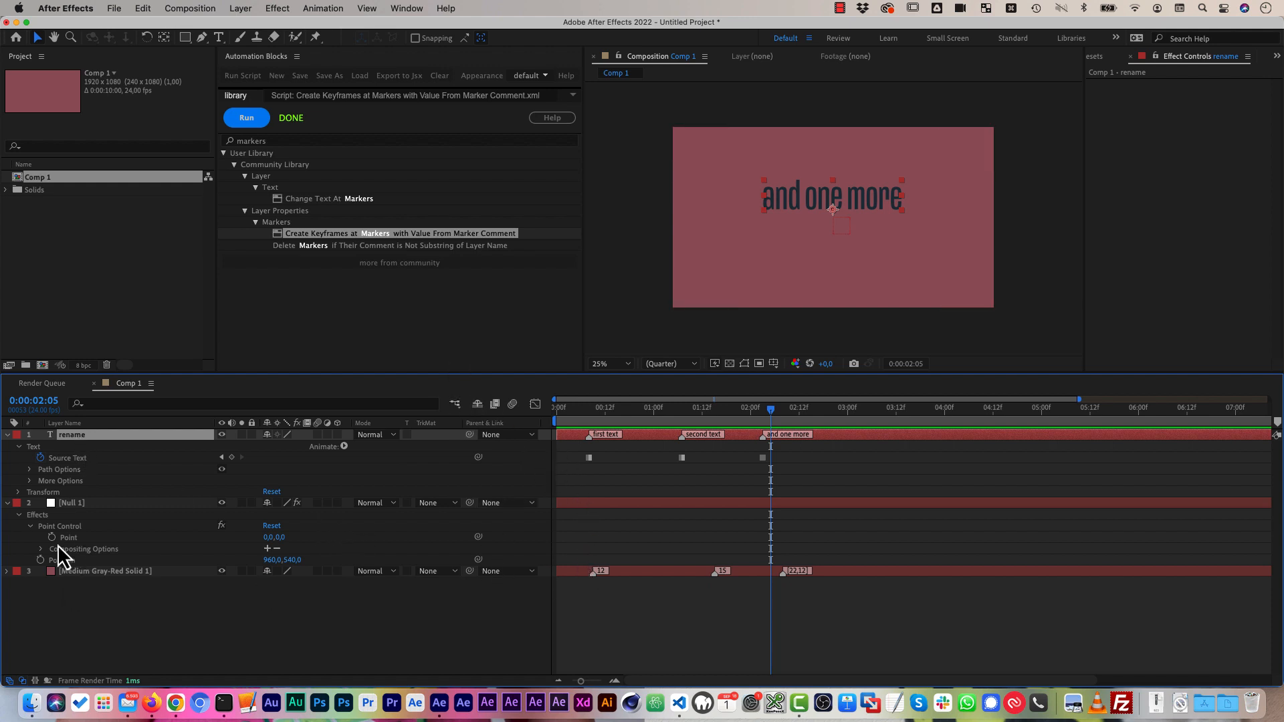
- Keyframe Null 1's Point at Medium Gray-Red Solid 1's markers, giving Point 22,12 from the comments
click(72, 502)
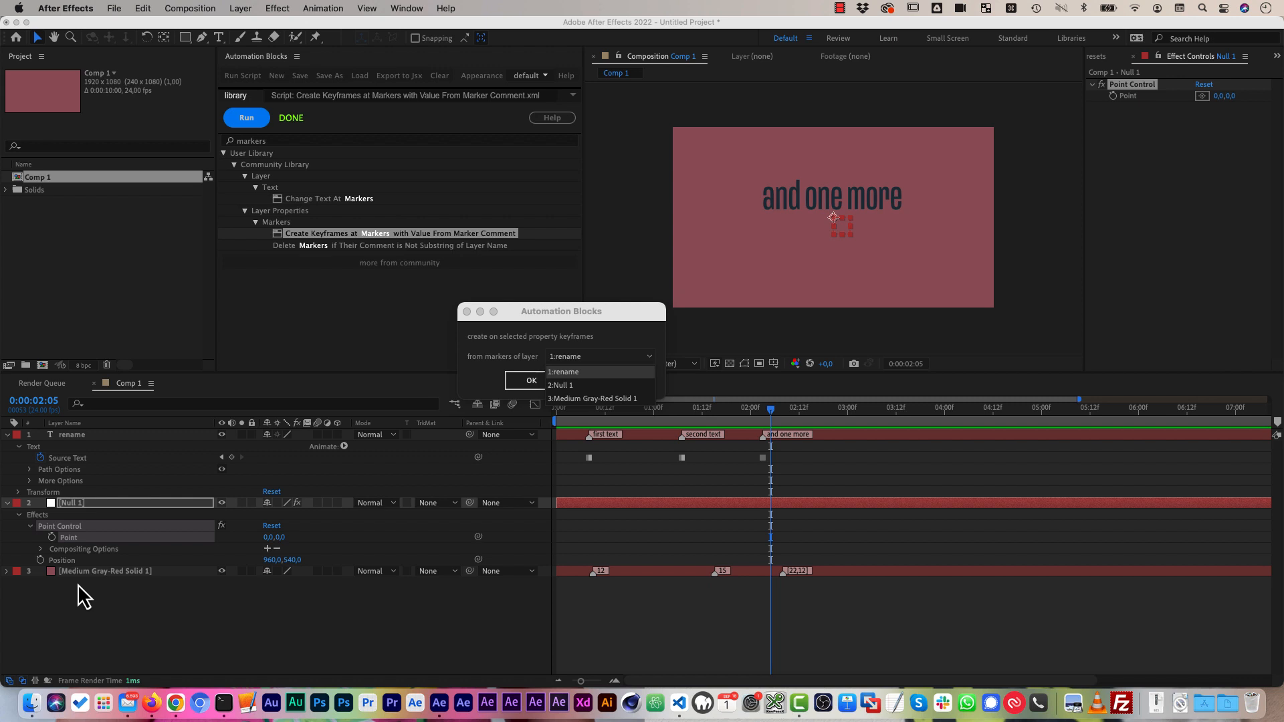
mouse_move(207, 575)
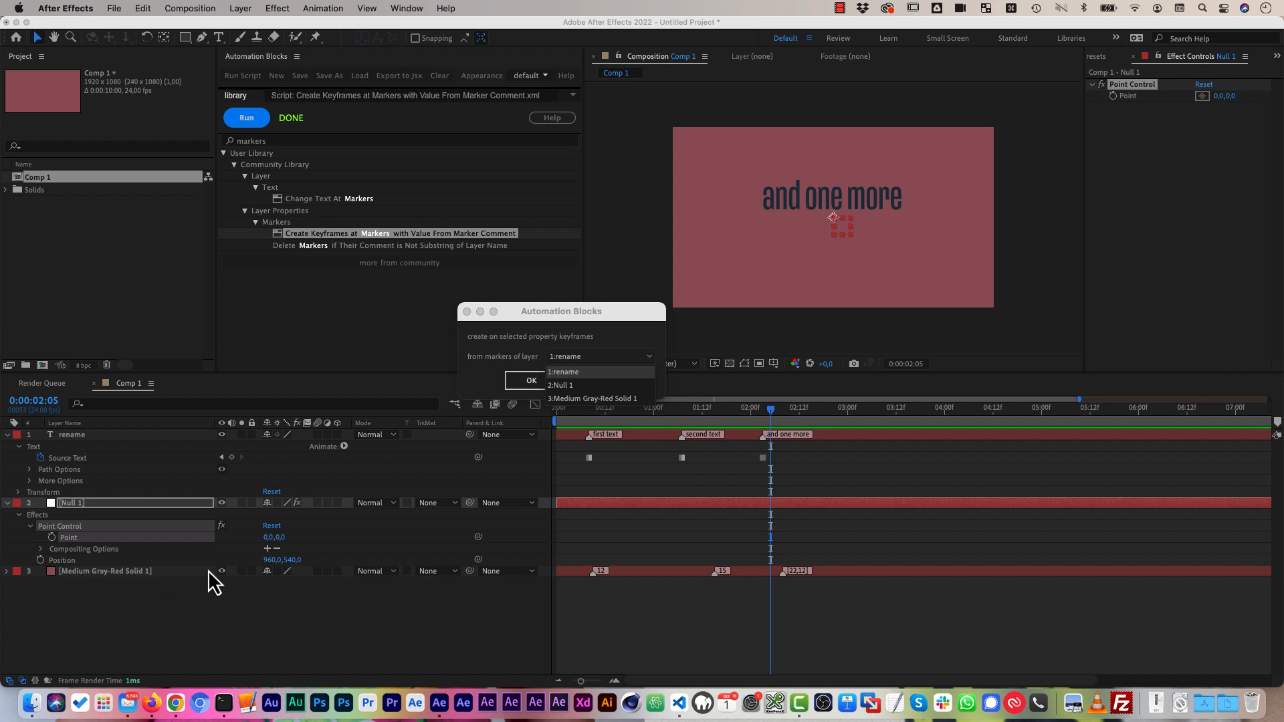
click(593, 398)
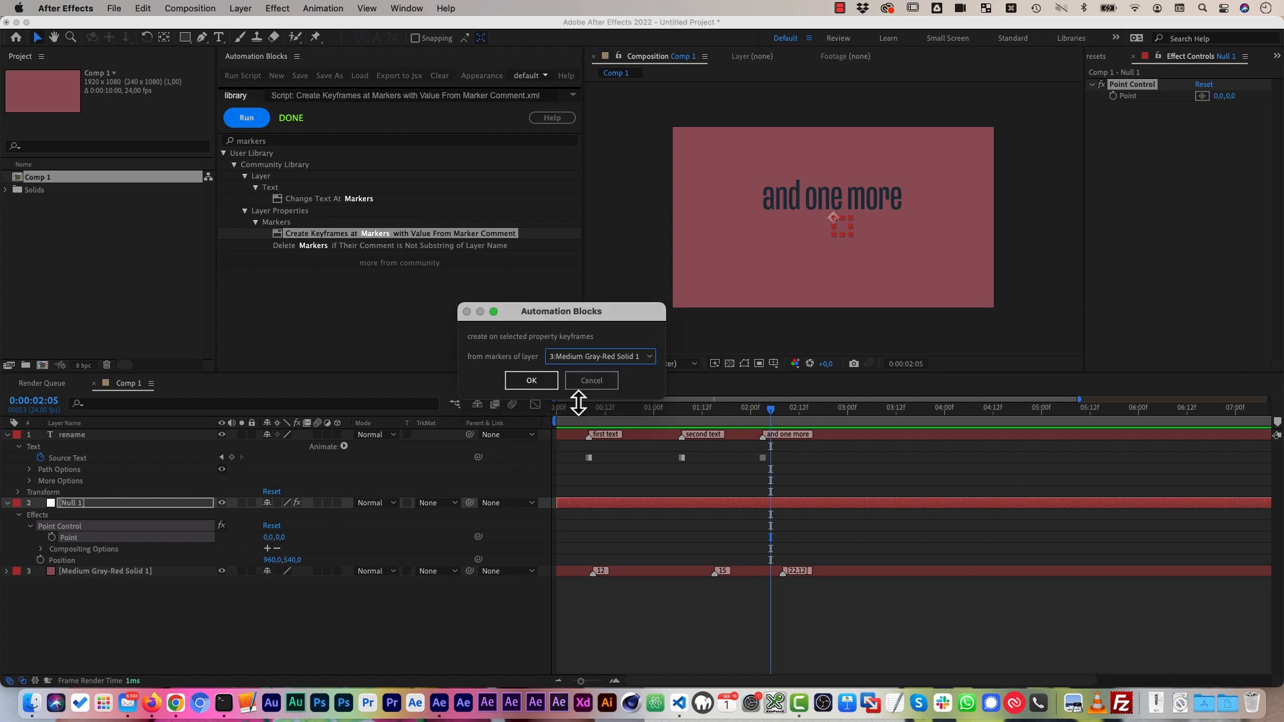
click(531, 380)
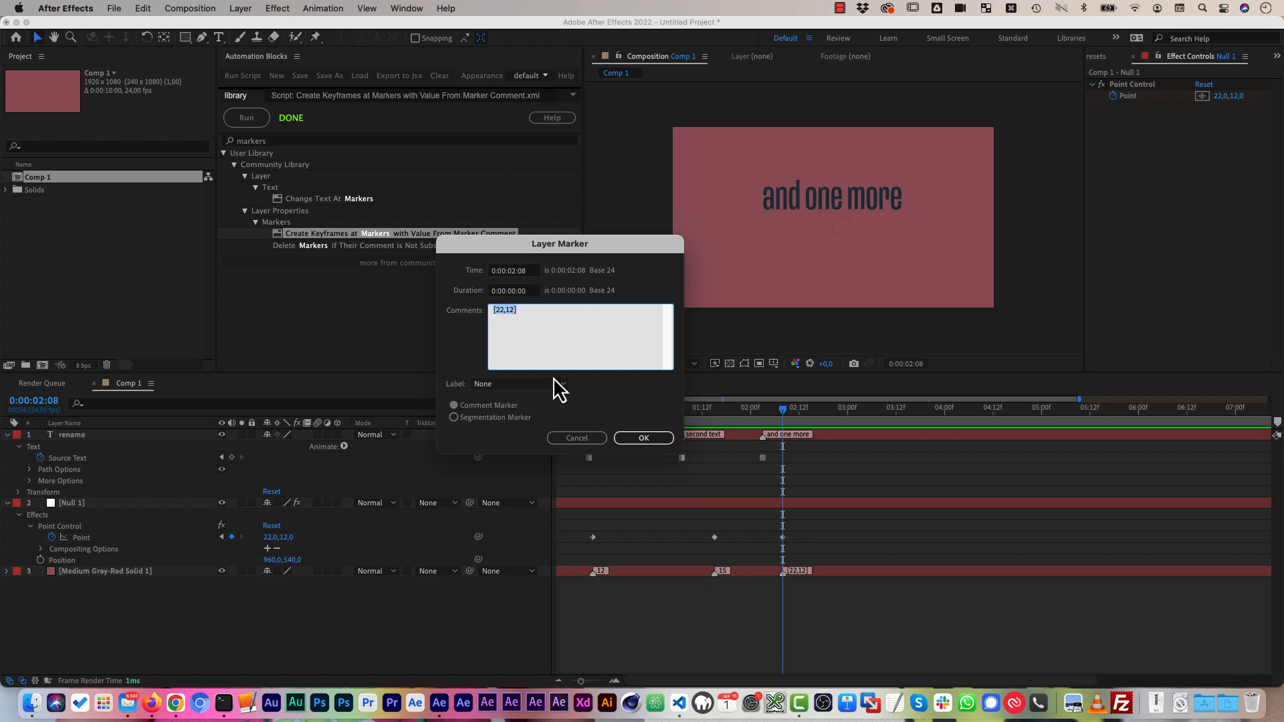
click(643, 438)
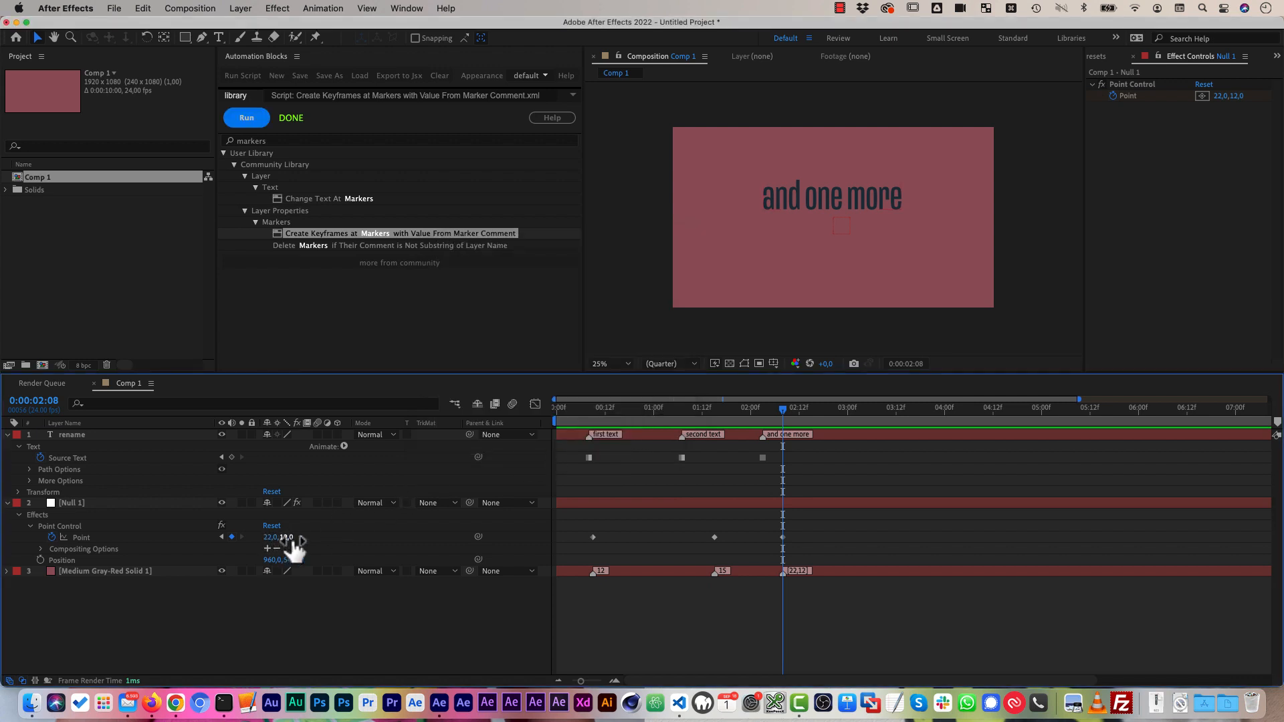
click(715, 408)
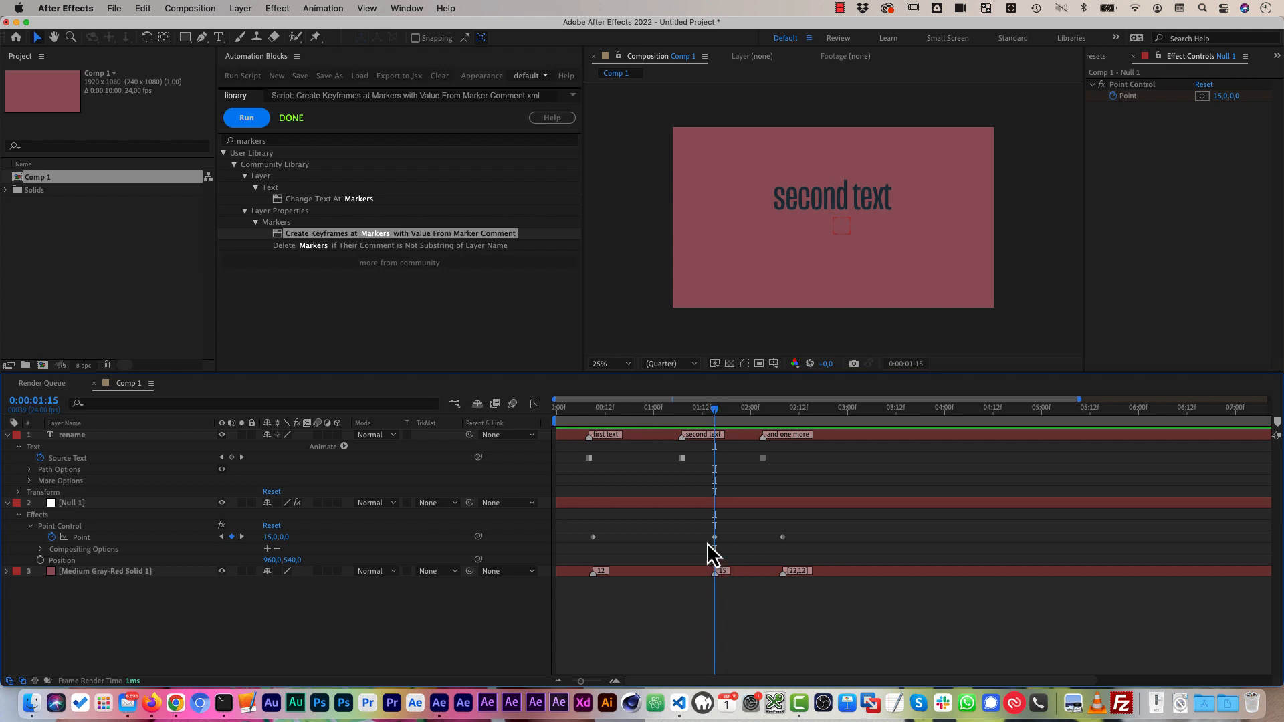
mouse_move(615, 539)
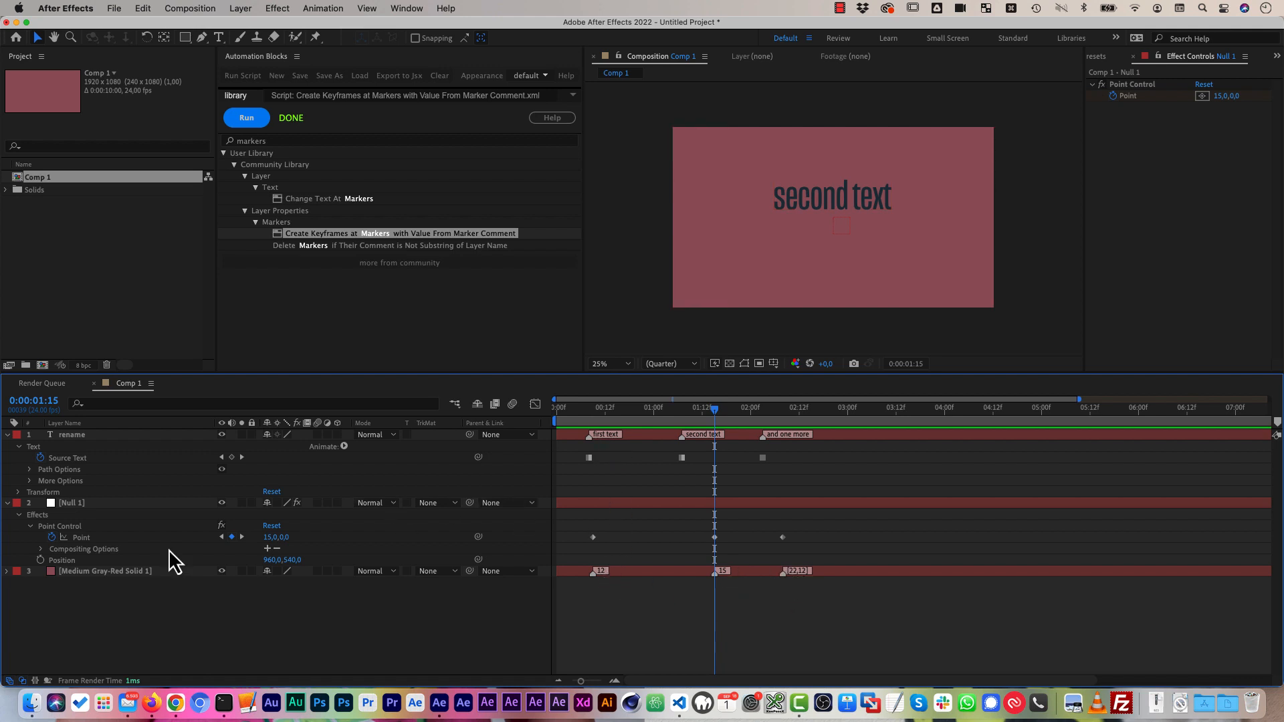
mouse_move(91, 540)
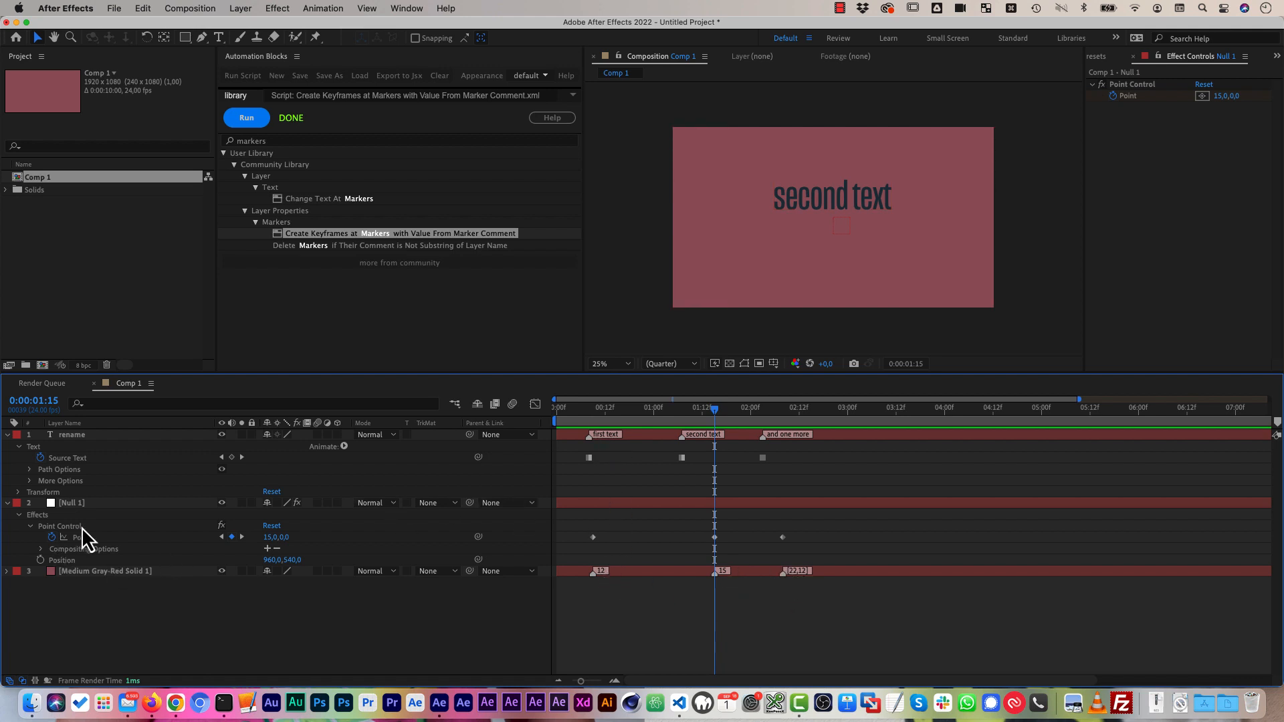
mouse_move(168, 551)
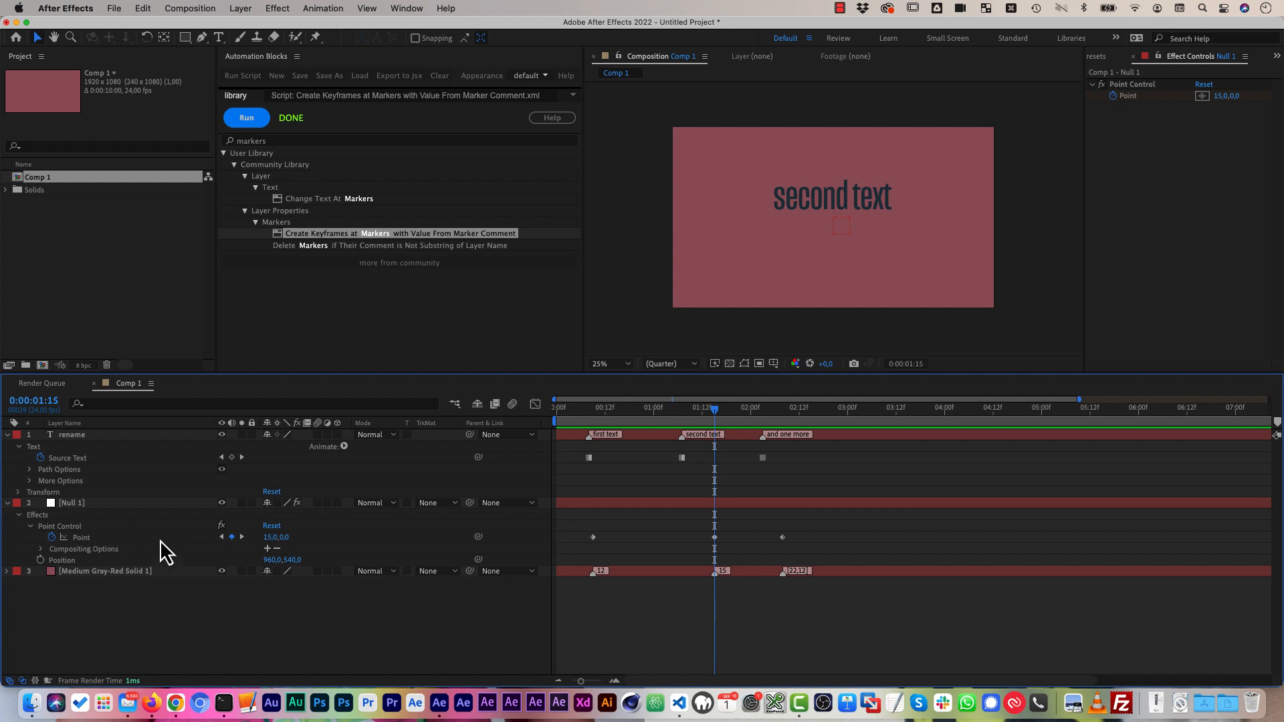